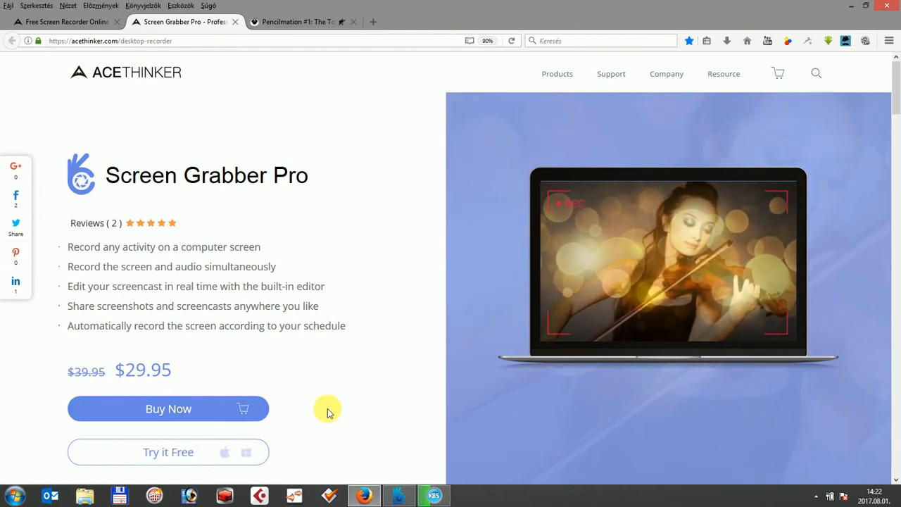
mouse_move(294, 67)
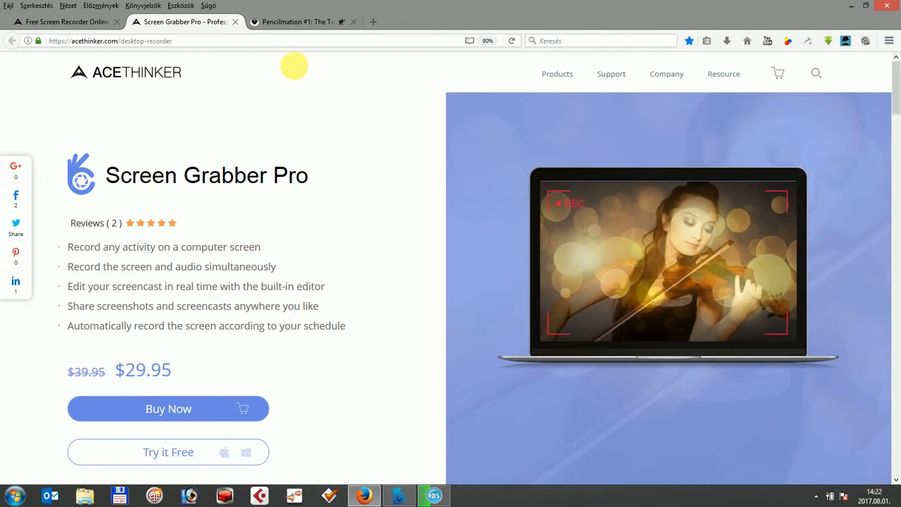
mouse_move(303, 21)
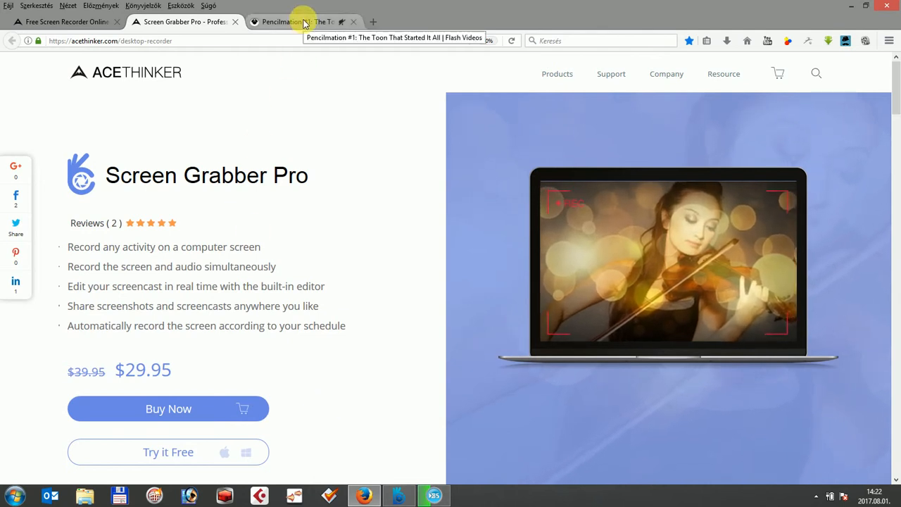
- Switch Firefox to the Pencilmation #1 Flash animation tab
click(289, 22)
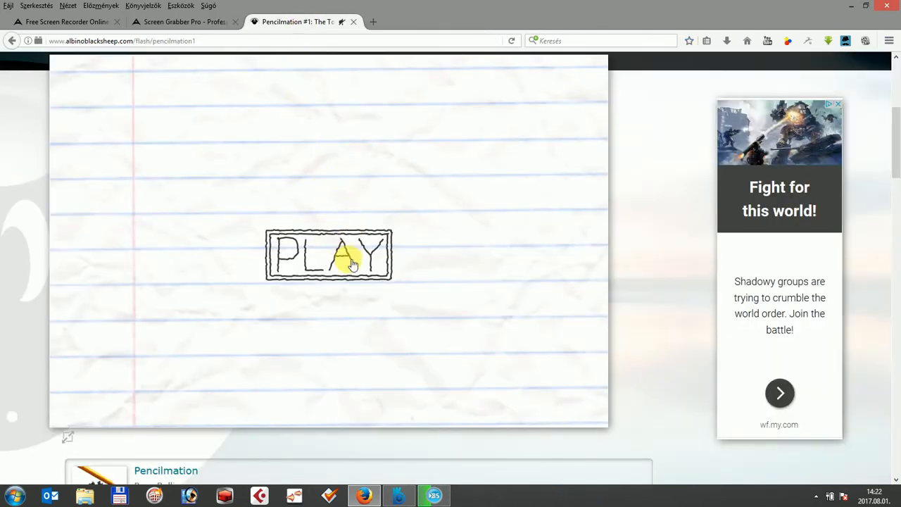
mouse_move(384, 338)
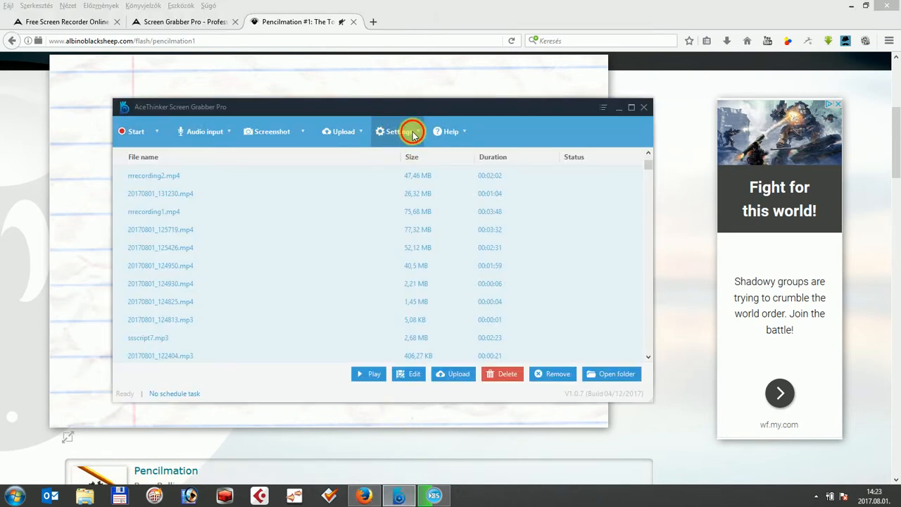
click(393, 131)
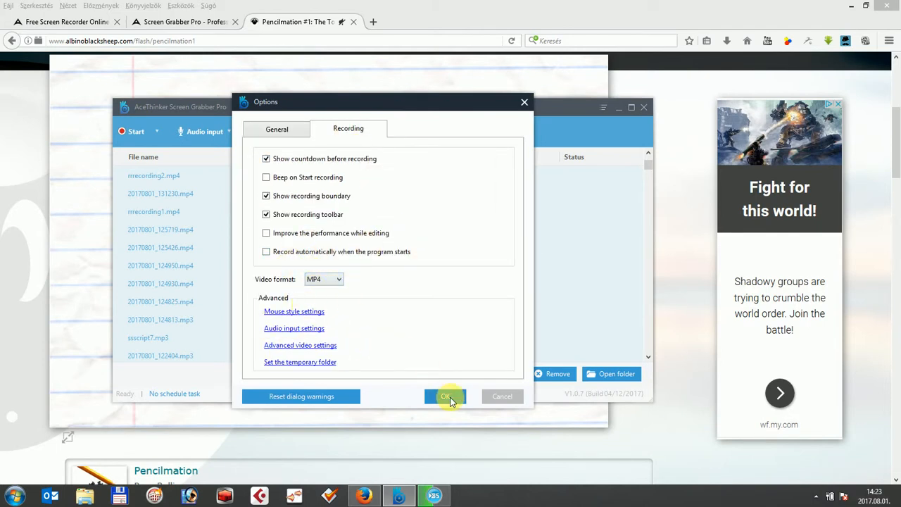
click(447, 396)
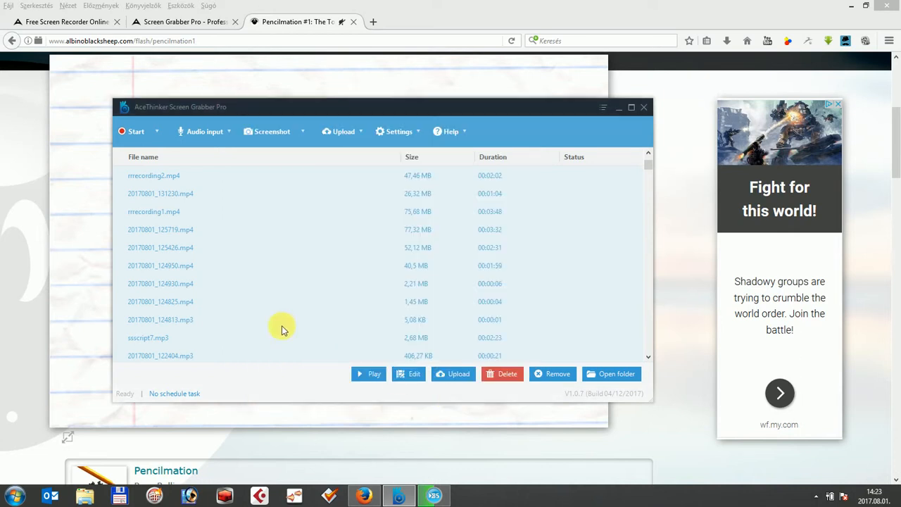
- Record a 1058×704 region covering the Pencilmation animation via Start ▸ Region
click(136, 131)
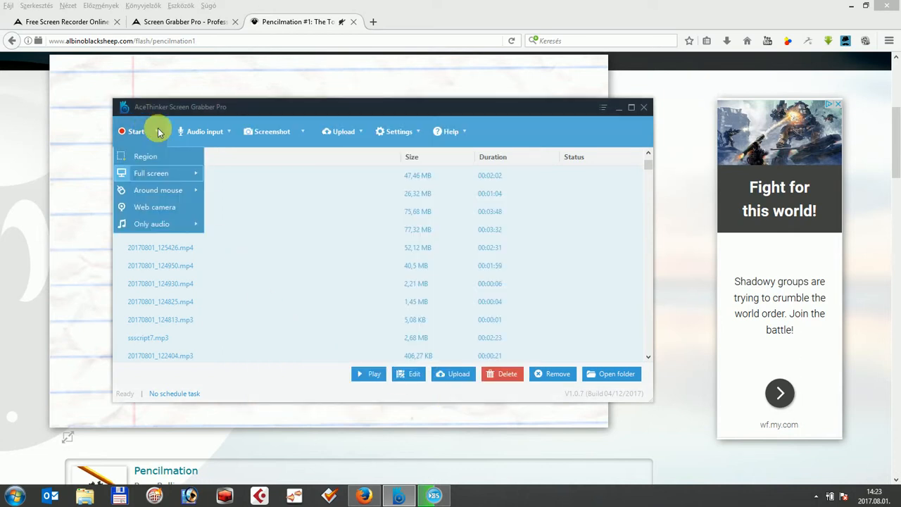
mouse_move(146, 155)
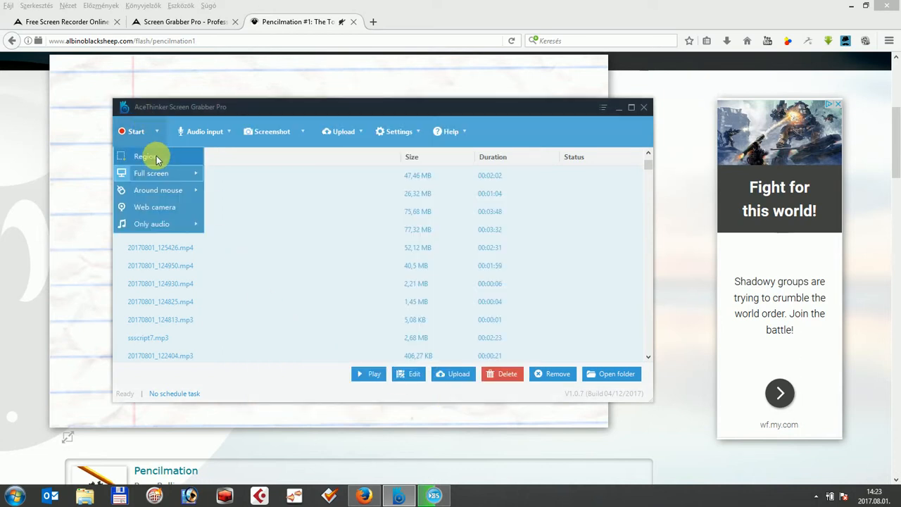
mouse_move(144, 155)
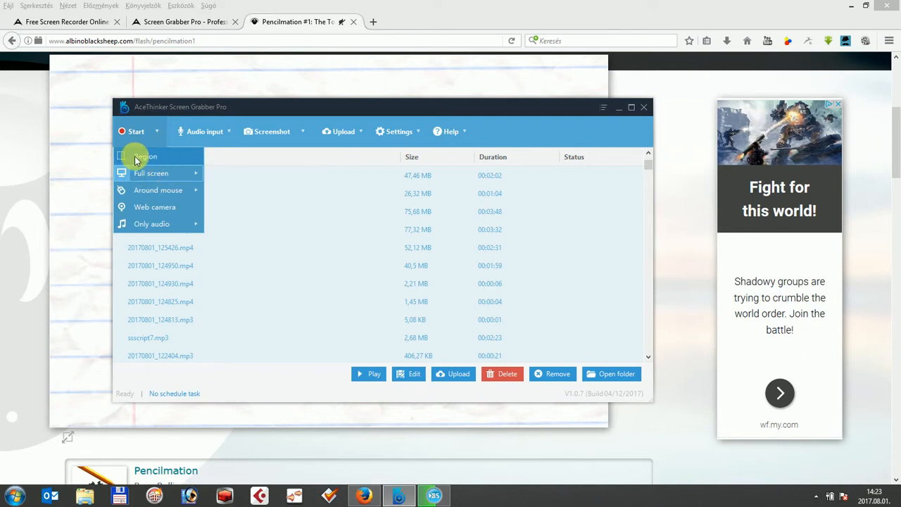
mouse_move(164, 156)
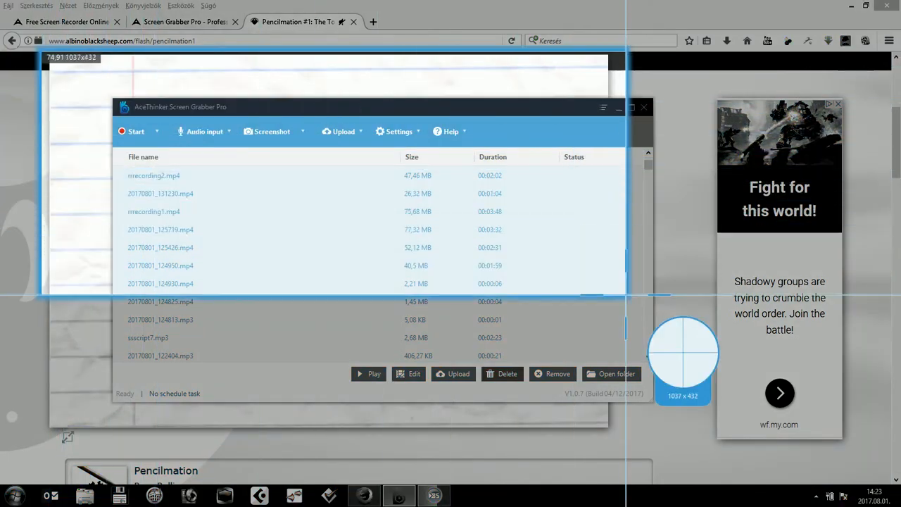
drag(683, 352, 695, 384)
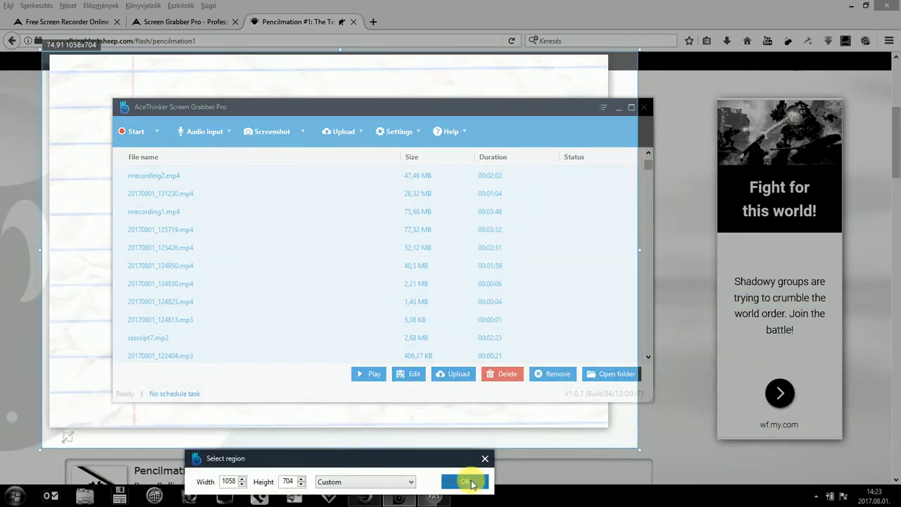
click(464, 482)
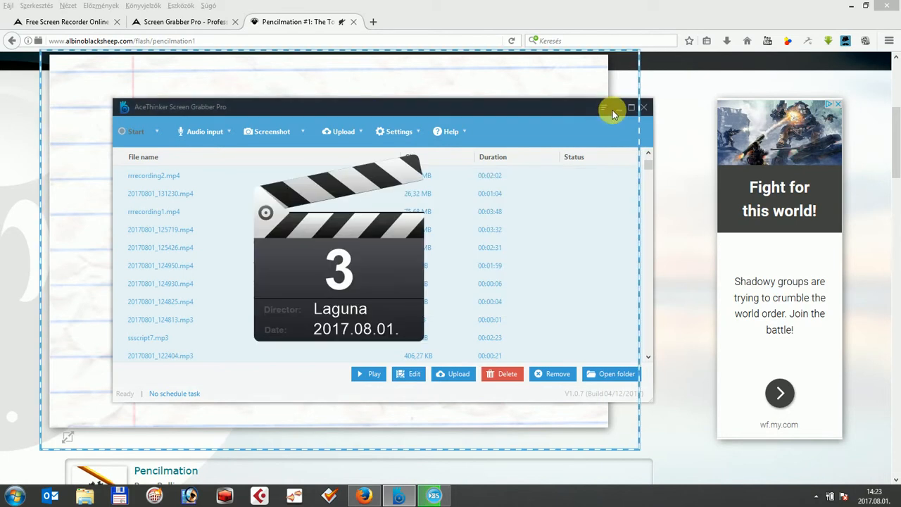
- Minimize the recorder and play the Pencilmation animation while recording
click(642, 107)
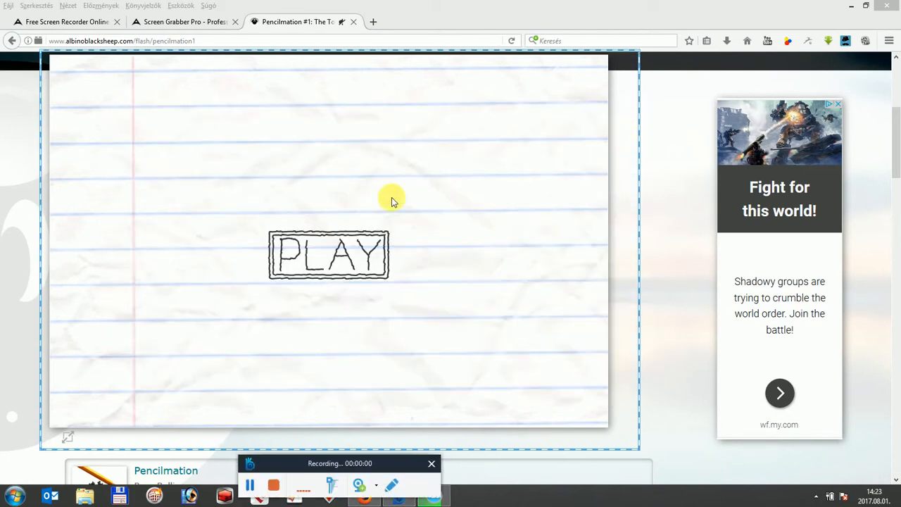
click(328, 255)
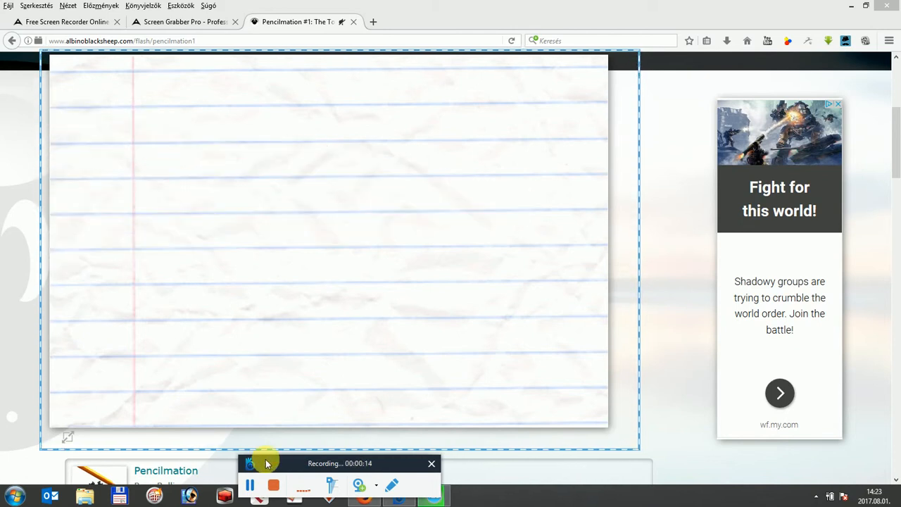
- Pause, then stop the recording, saving a 38-second MP4 to the file list
click(250, 485)
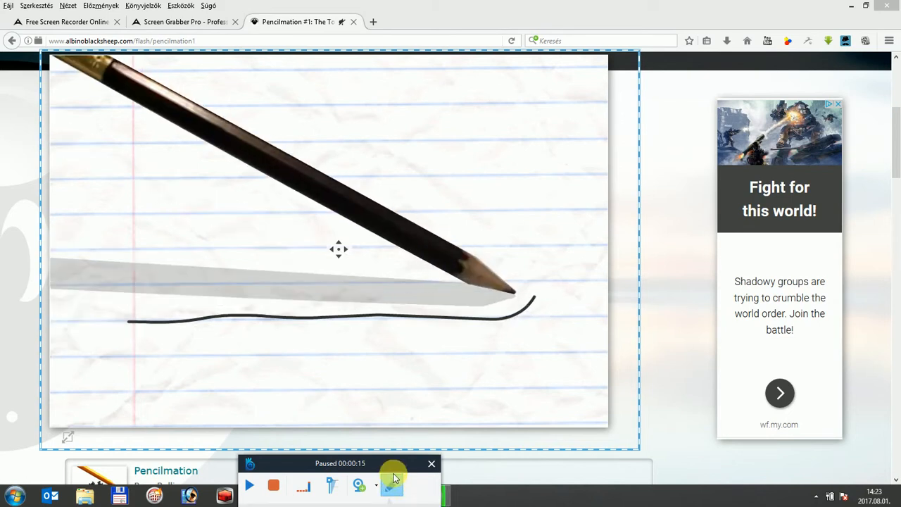
click(391, 486)
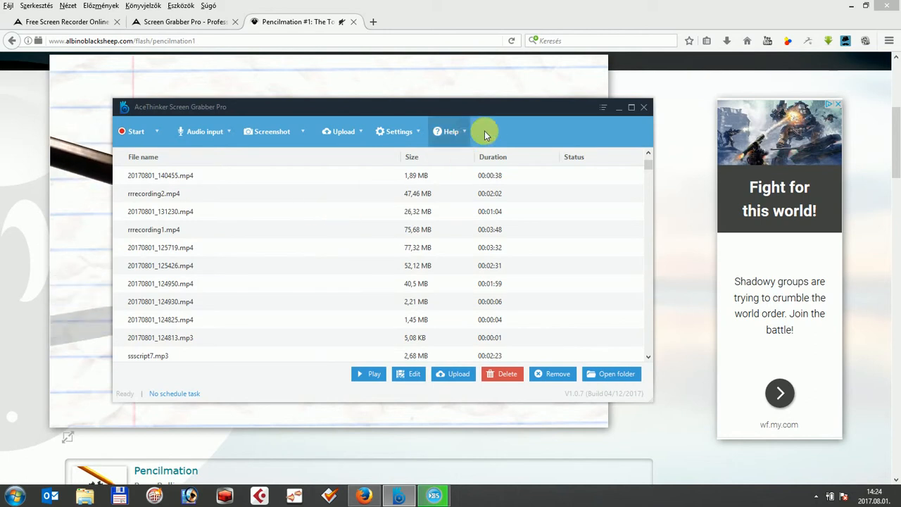
mouse_move(497, 124)
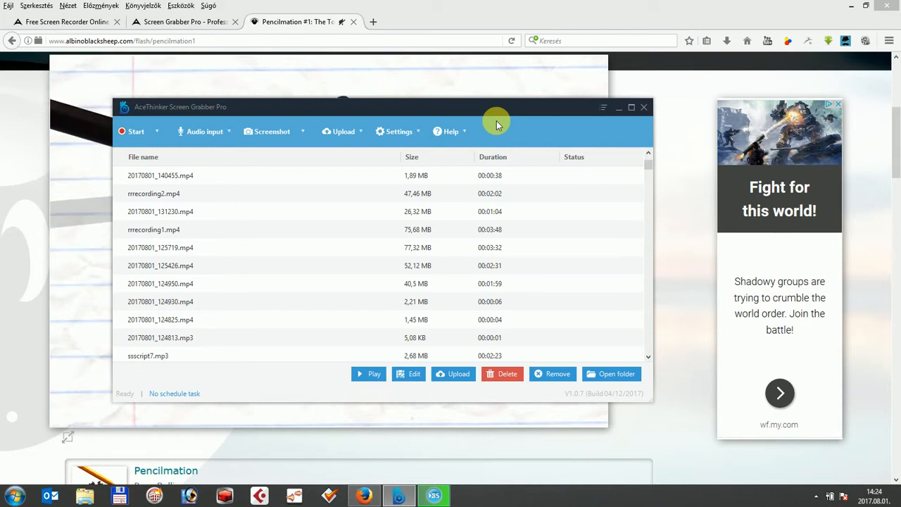
mouse_move(501, 141)
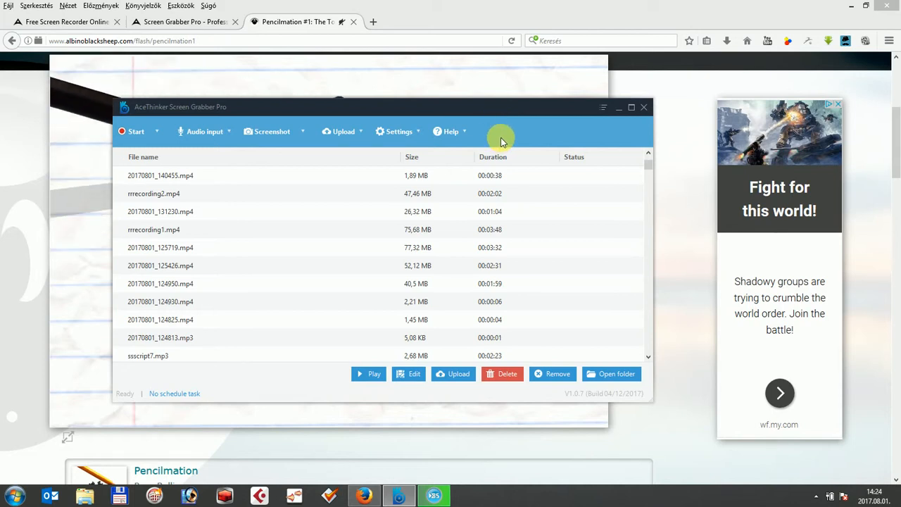